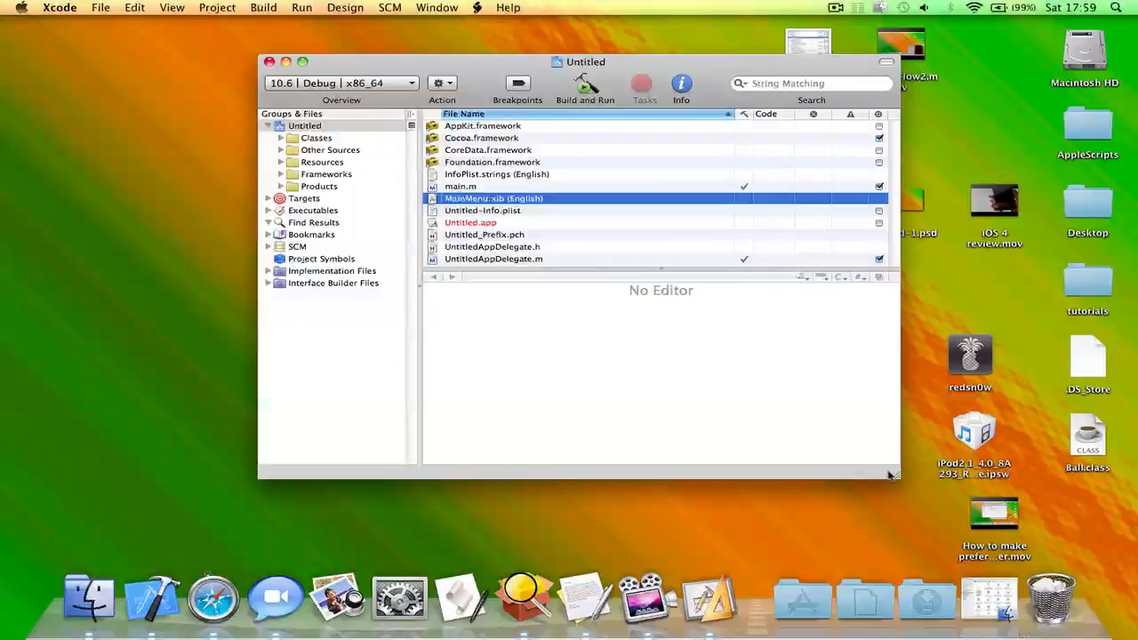
- Open MainMenu.xib's window and add a label reading 'Is the current Mac version 10.6.3?'
{"action": "left_click_drag", "start_coordinate": [893, 476], "coordinate": [875, 479]}
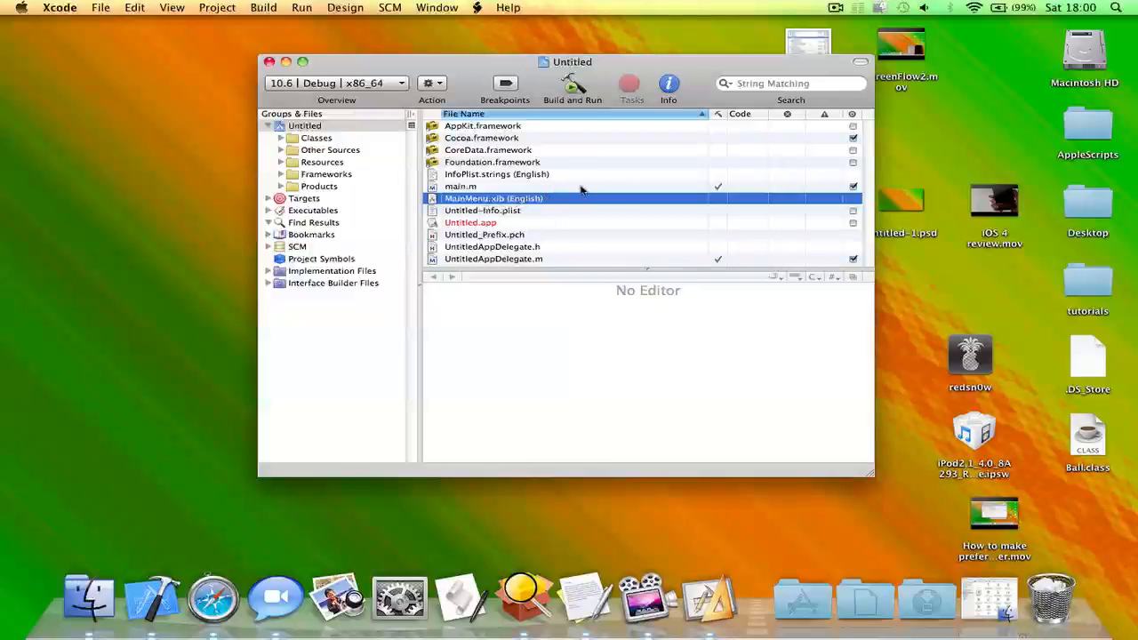
{"action": "mouse_move", "coordinate": [595, 203]}
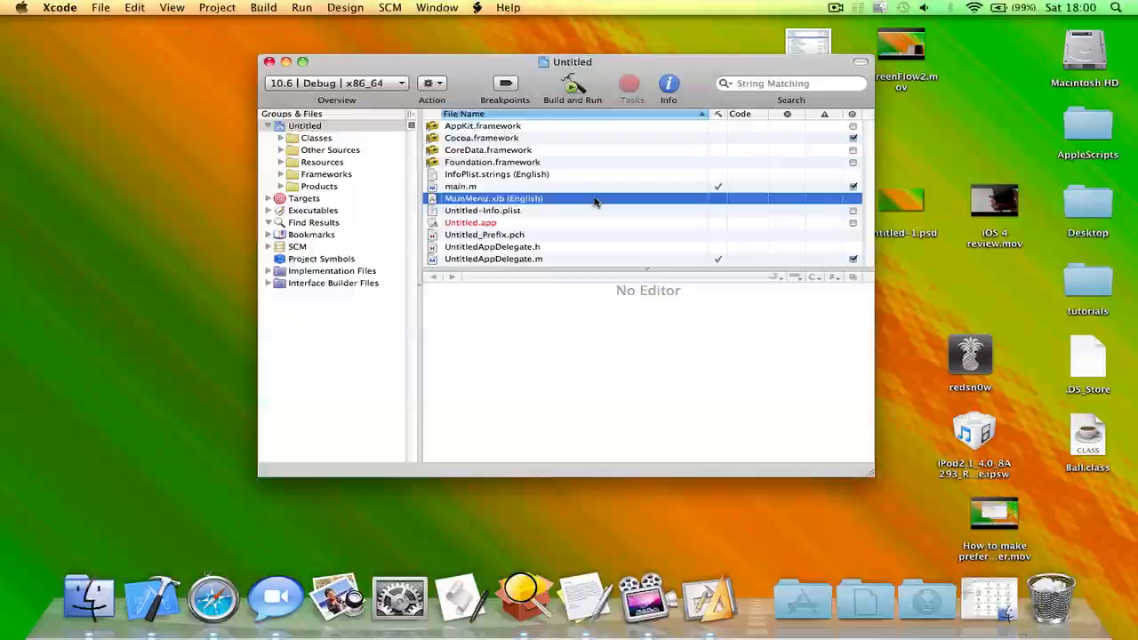
{"action": "double_click", "coordinate": [494, 199]}
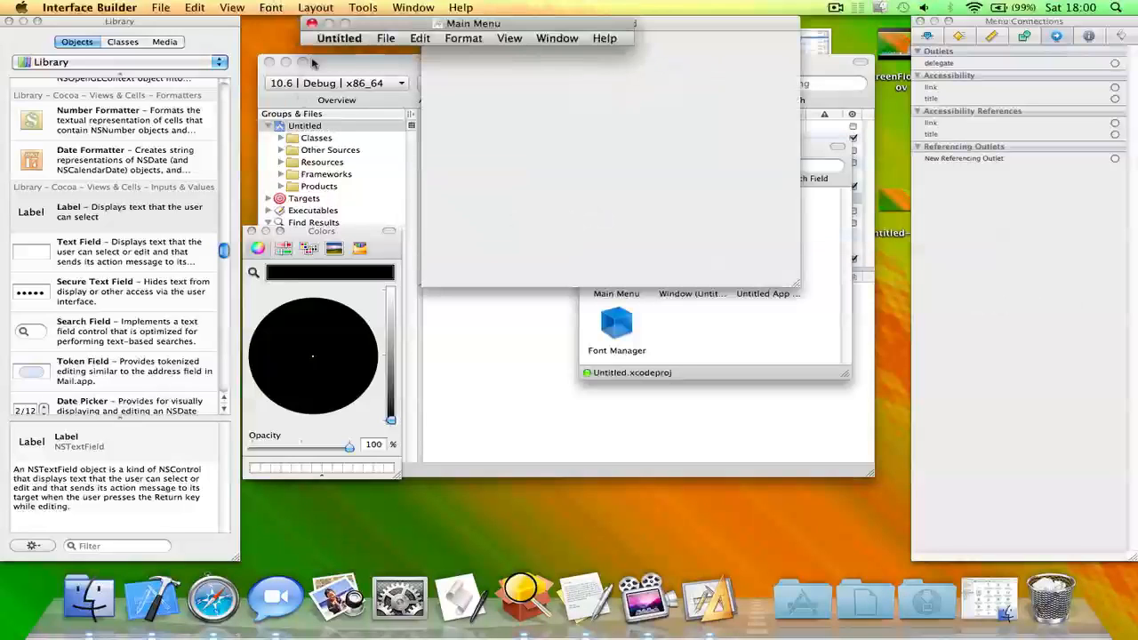
{"action": "left_click", "coordinate": [617, 25]}
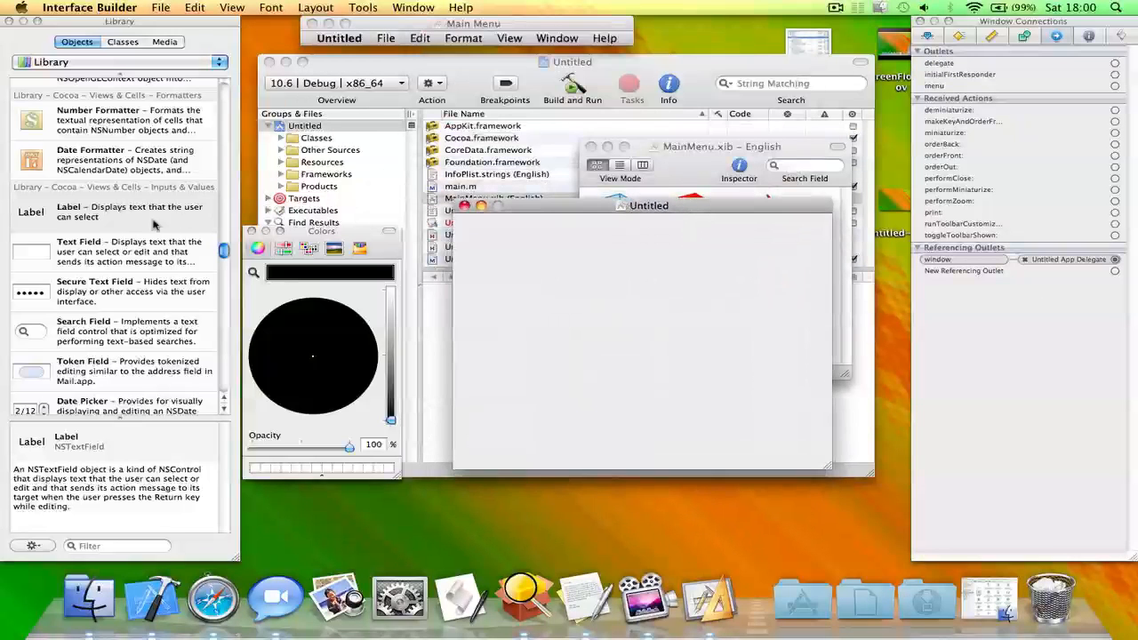
{"action": "left_click_drag", "start_coordinate": [32, 212], "coordinate": [534, 246]}
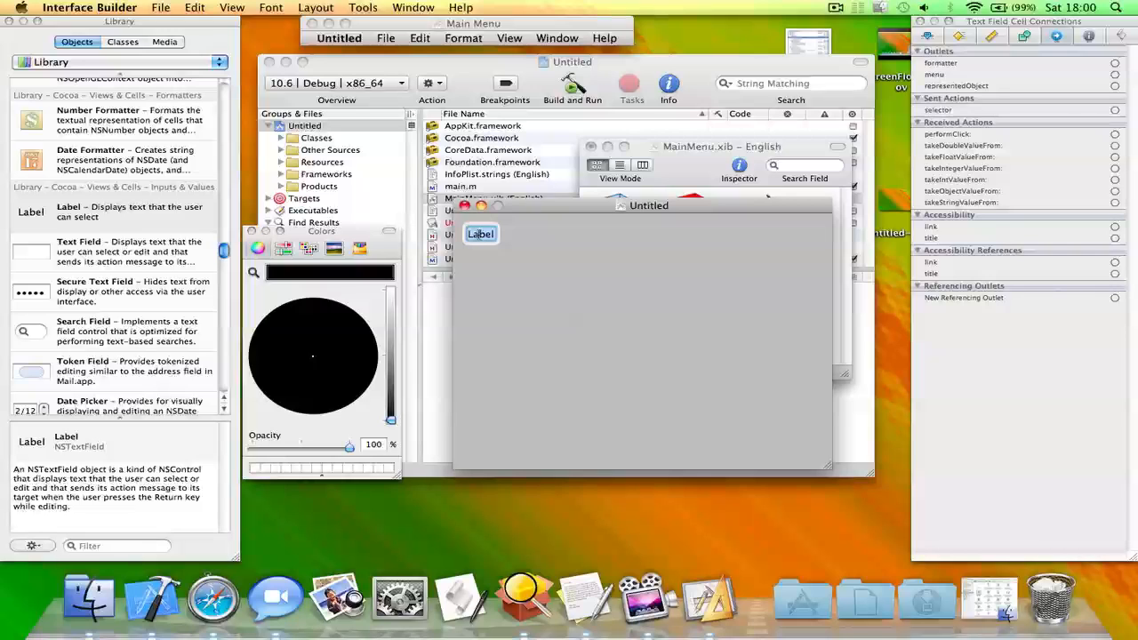
{"action": "type", "text": "Wh"}
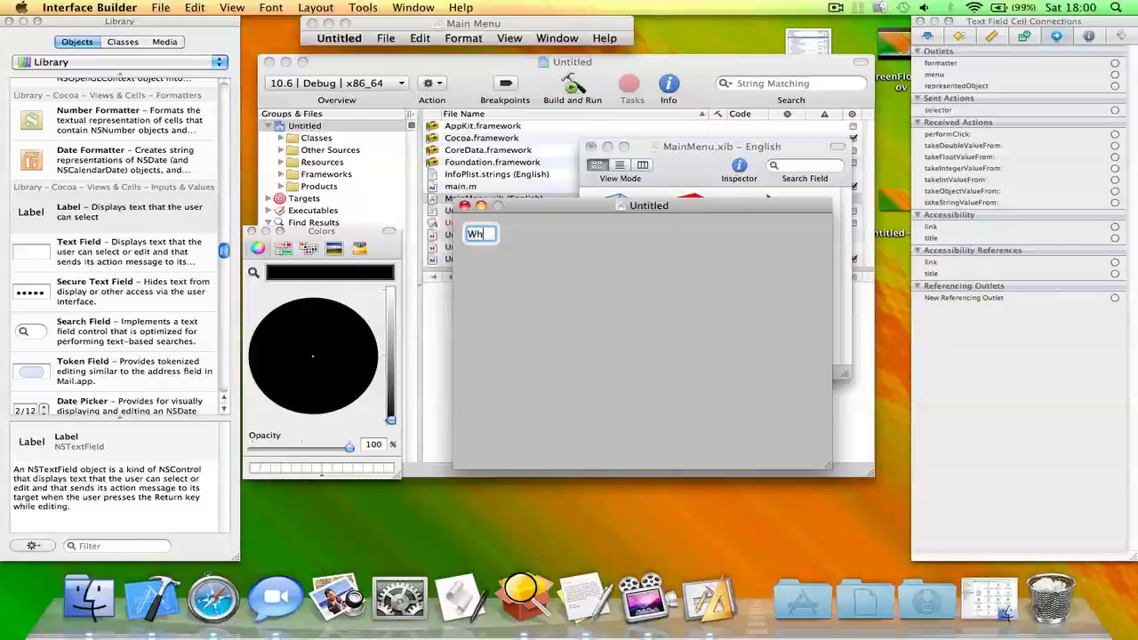
{"action": "type", "text": "Is the current Mac version"}
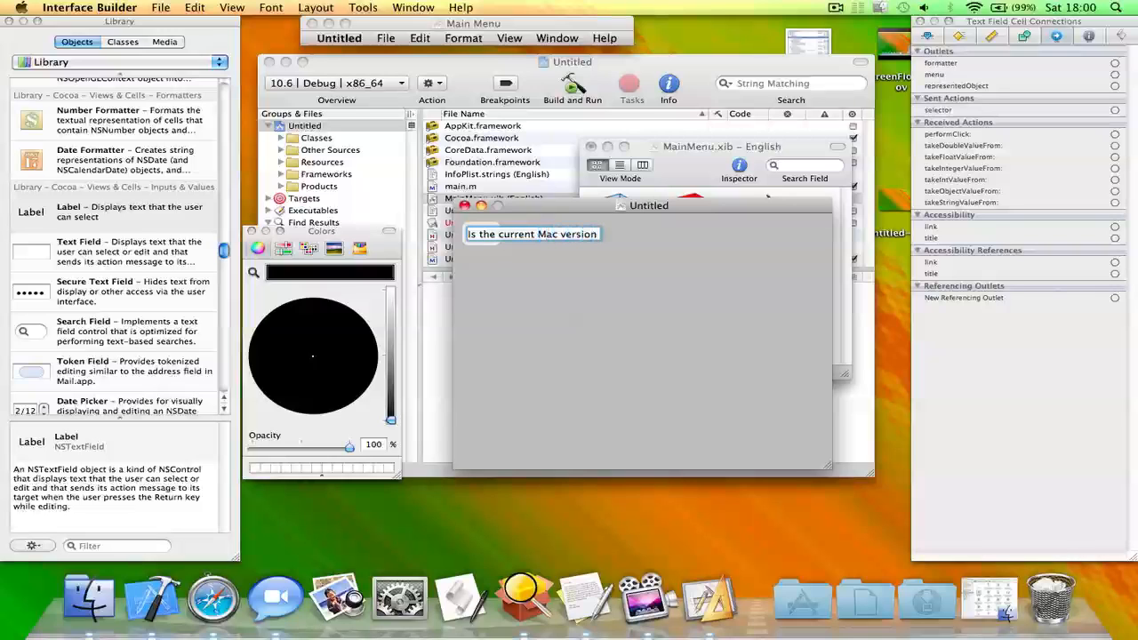
{"action": "type", "text": "10.6.3?"}
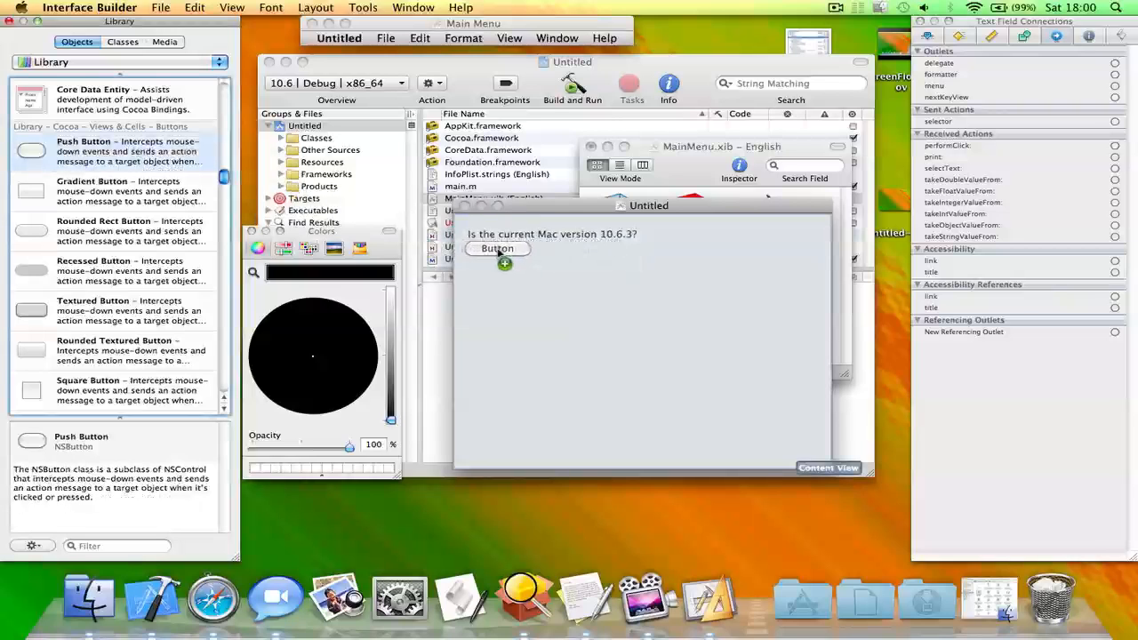
- Place two push buttons under the question and title them Yes and No
{"action": "left_click", "coordinate": [498, 249]}
{"action": "type", "text": "Yes"}
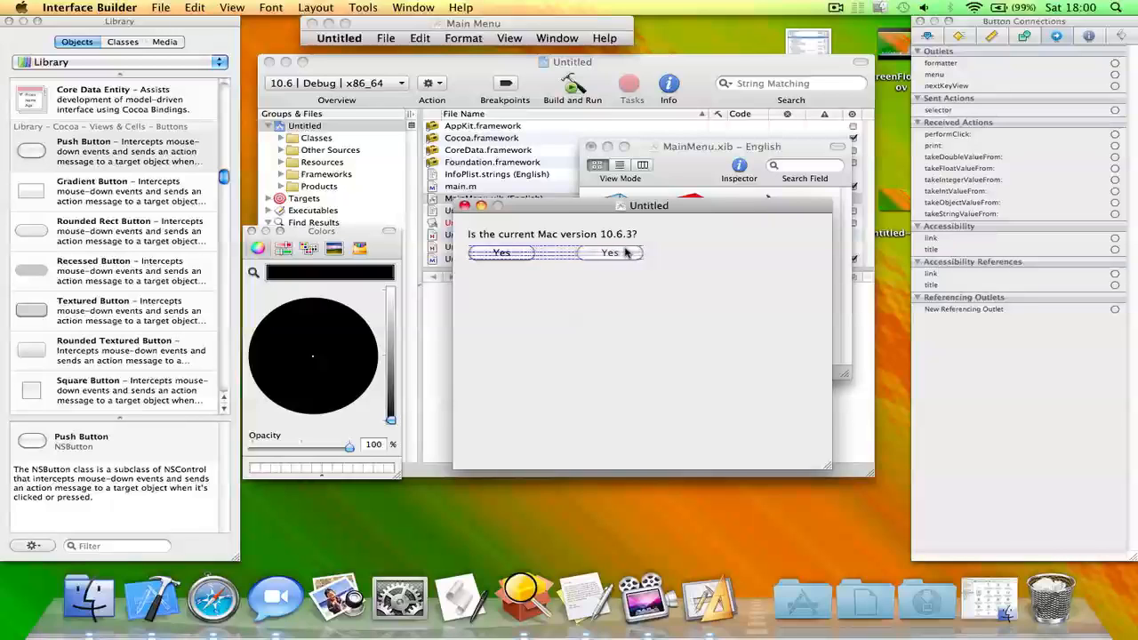
{"action": "left_click", "coordinate": [604, 253]}
{"action": "type", "text": "No"}
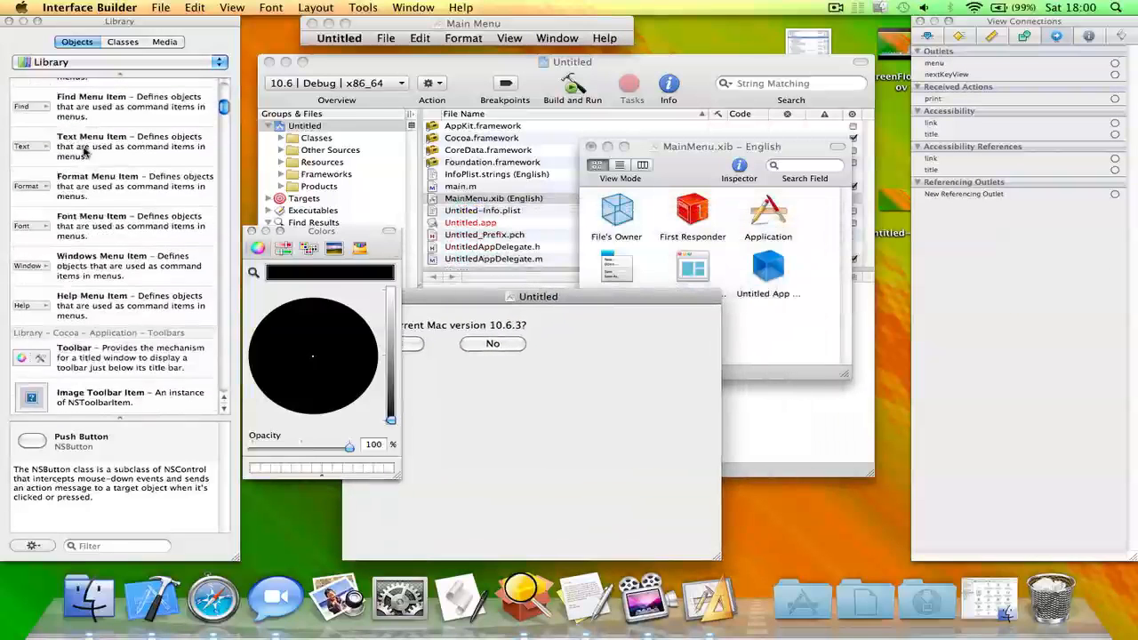
- Add two Panel objects from the Library, labelled Correct and Incorrect
{"action": "scroll", "scroll_direction": "down", "scroll_amount": 3}
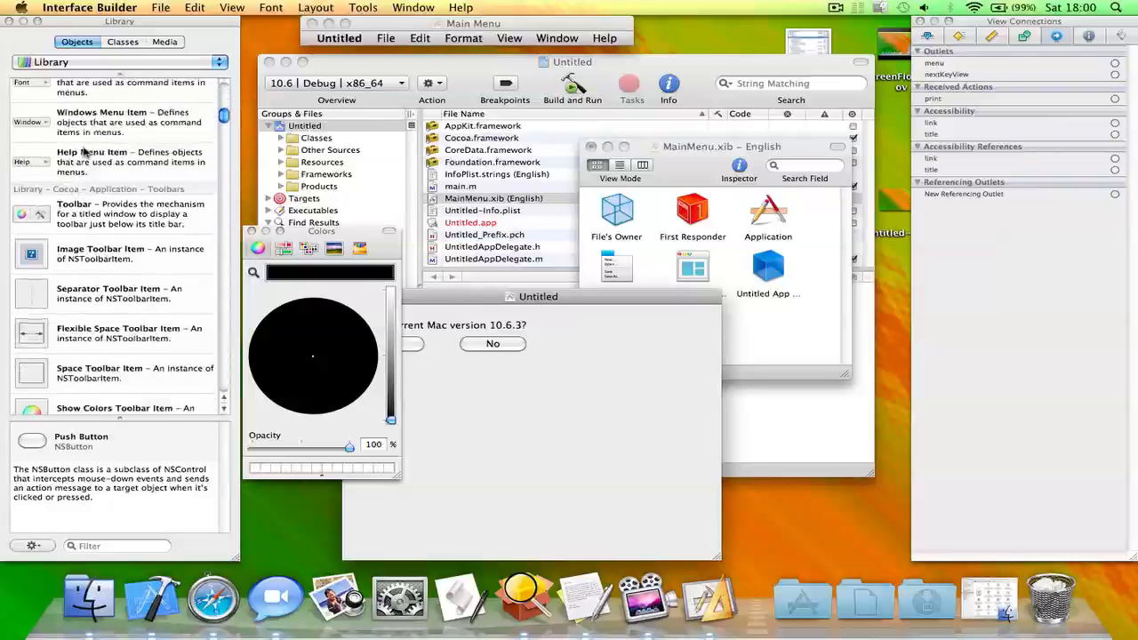
{"action": "scroll", "scroll_direction": "down", "scroll_amount": 3}
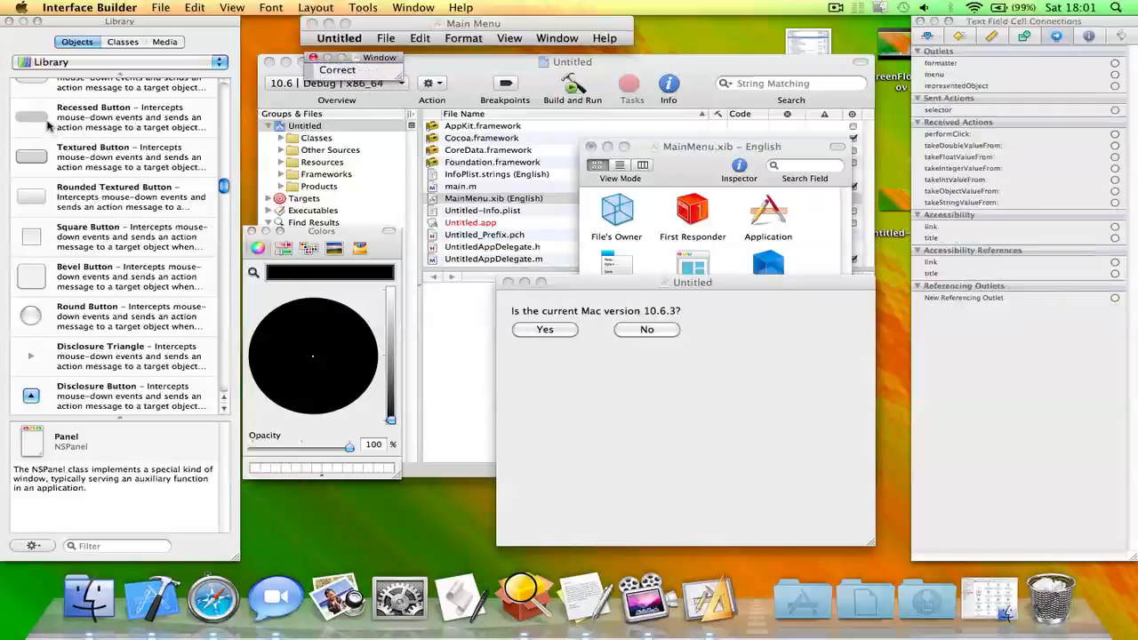
{"action": "scroll", "scroll_direction": "down", "scroll_amount": 3}
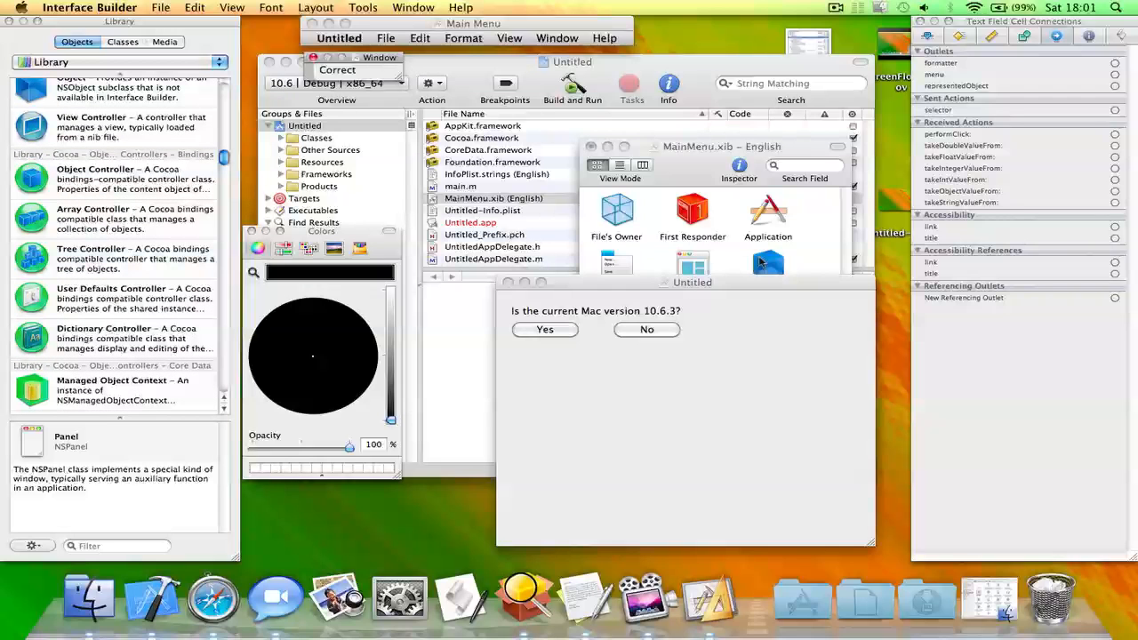
{"action": "left_click", "coordinate": [692, 329]}
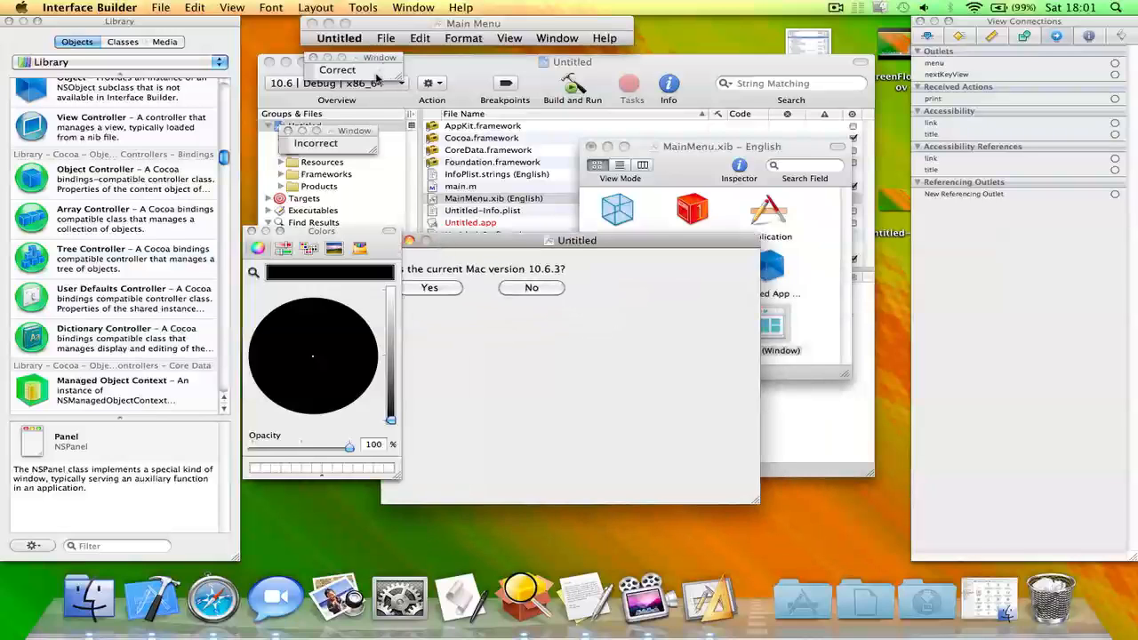
- Connect Yes to the Correct panel and No to the Incorrect panel via makeKeyAndOrderFront:
{"action": "left_click_drag", "start_coordinate": [576, 240], "coordinate": [613, 230]}
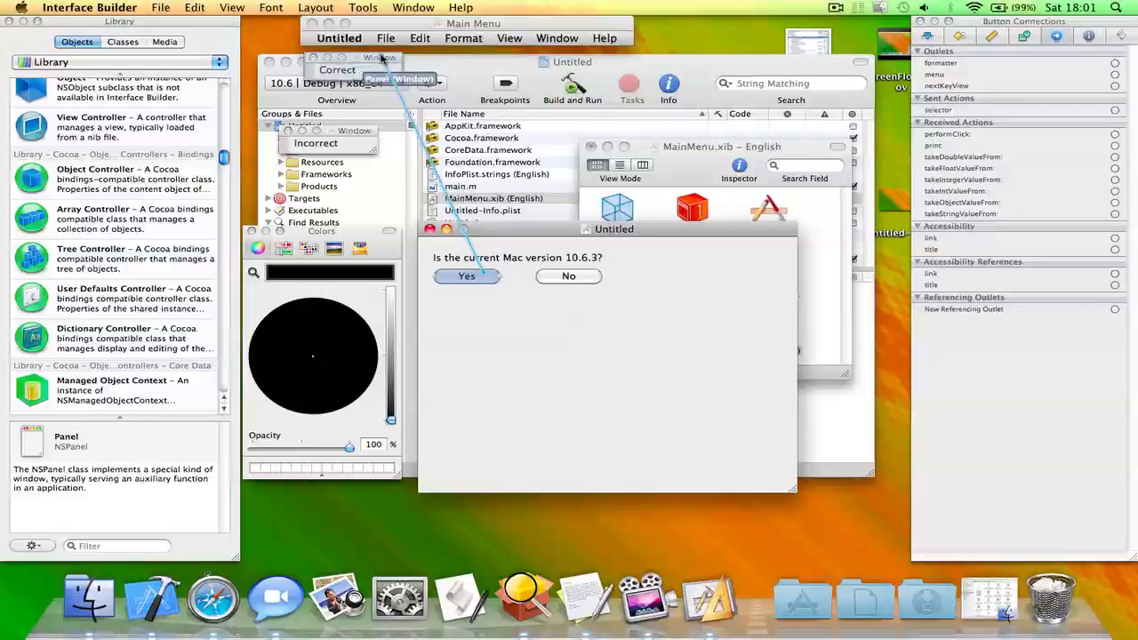
{"action": "left_click", "coordinate": [338, 70]}
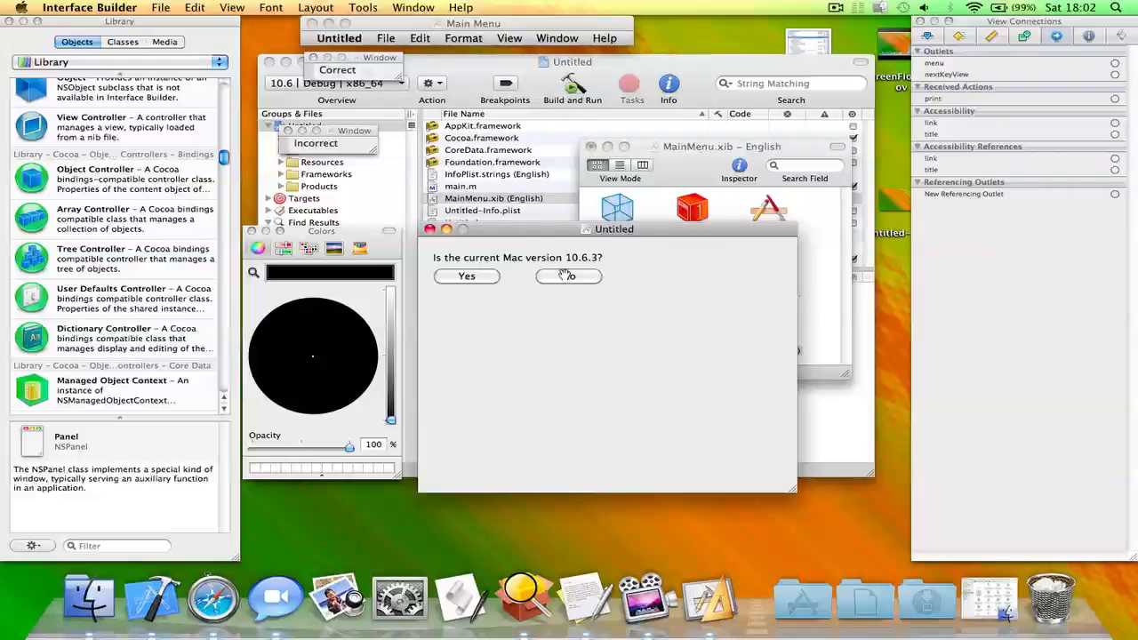
{"action": "left_click", "coordinate": [569, 276]}
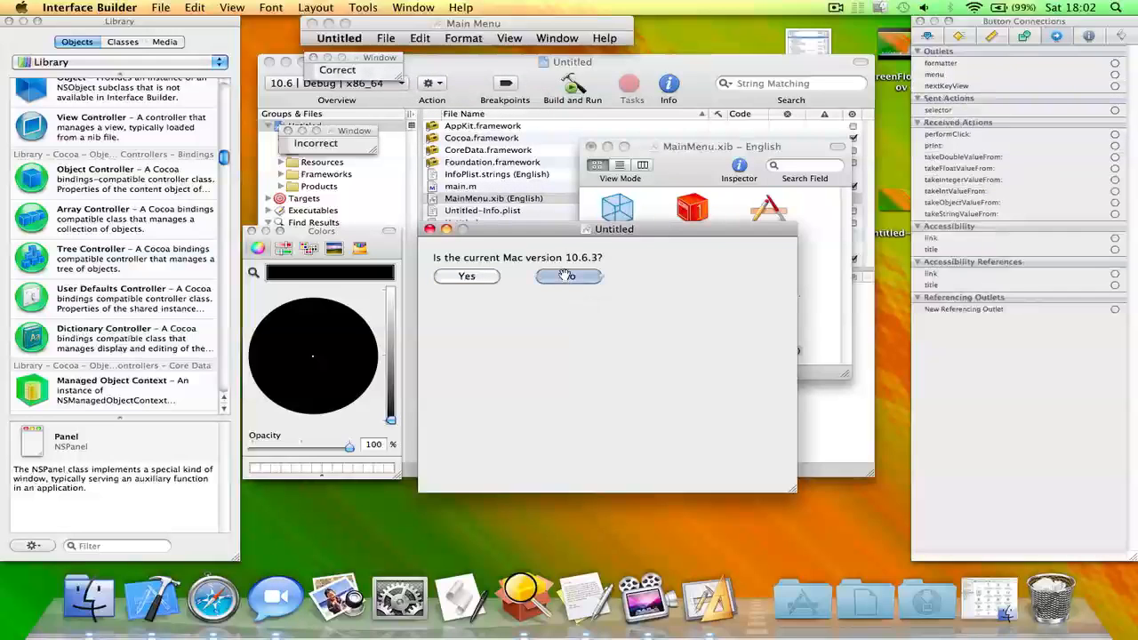
{"action": "left_click_drag", "start_coordinate": [569, 276], "coordinate": [347, 146]}
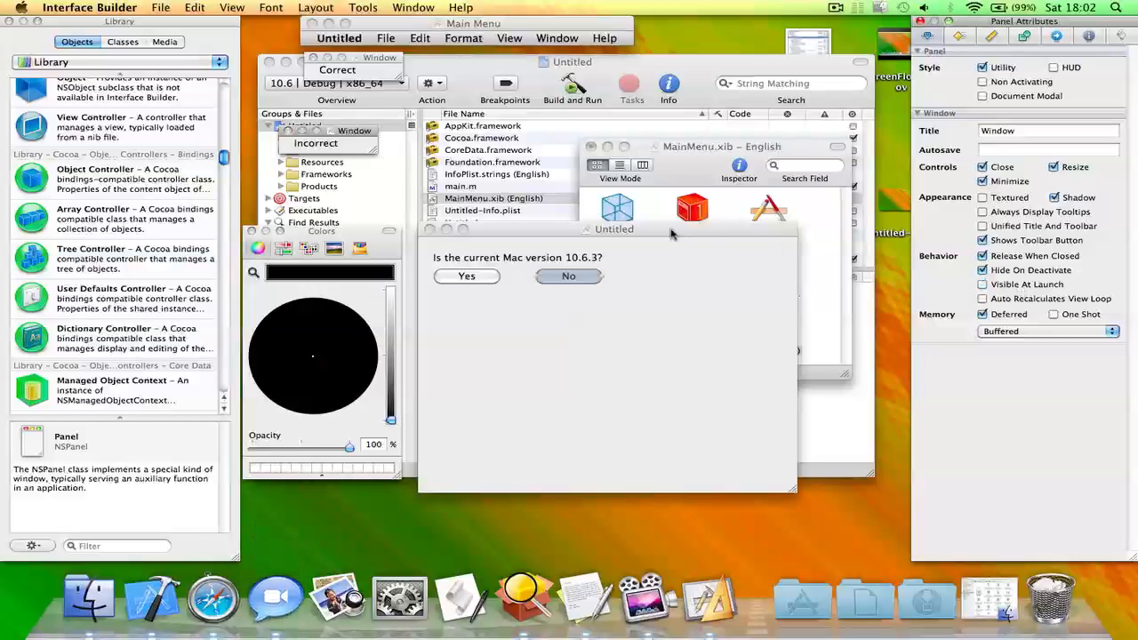
- Build and run the app so the version question window with Yes and No appears
{"action": "left_click", "coordinate": [569, 275]}
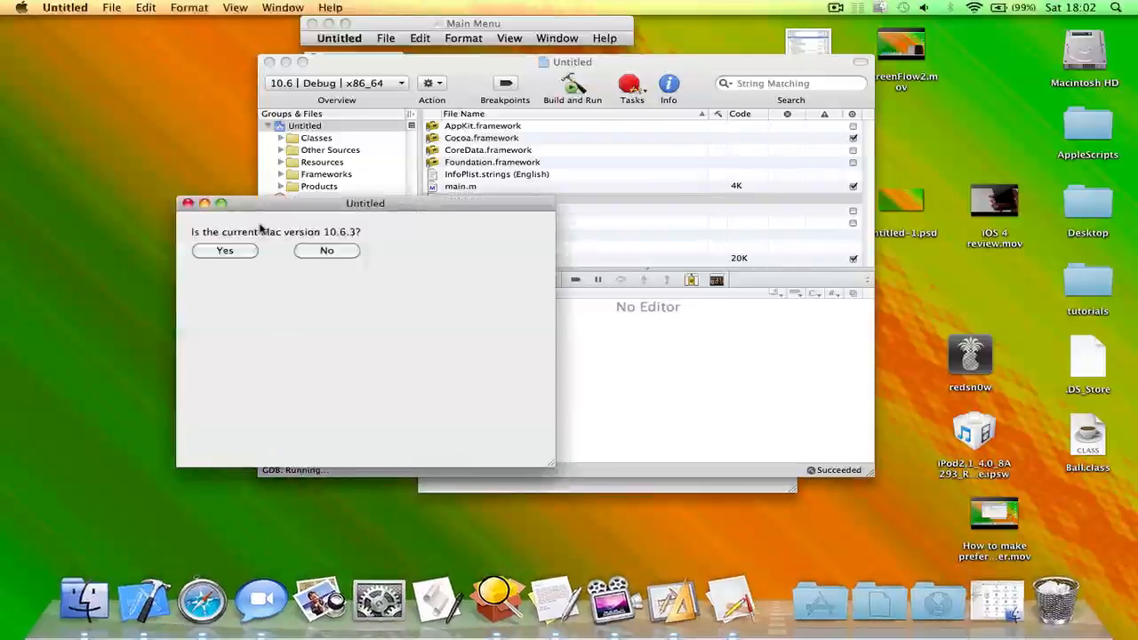
- Answer the running quiz with Yes, then No, to check both panels open
{"action": "left_click", "coordinate": [224, 249]}
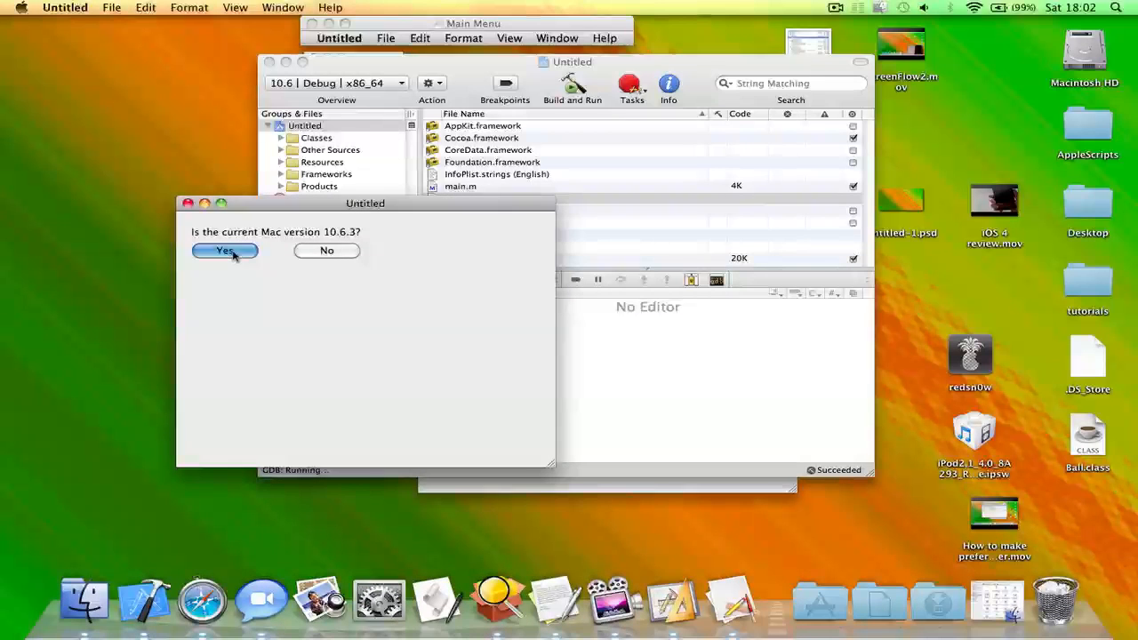
{"action": "left_click", "coordinate": [224, 249]}
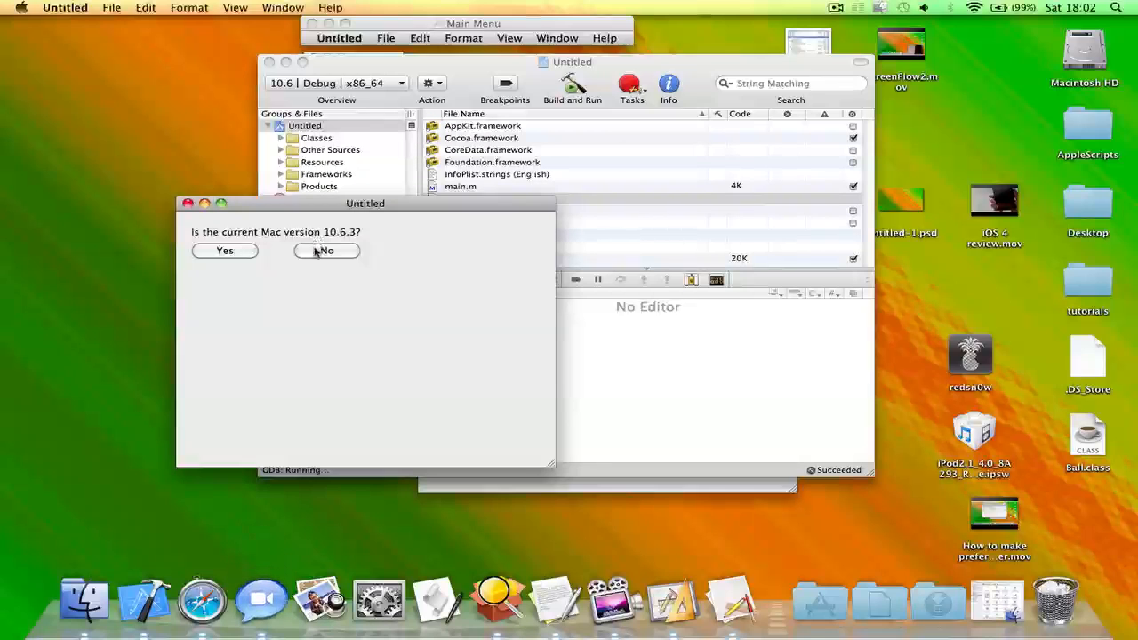
{"action": "left_click", "coordinate": [327, 249]}
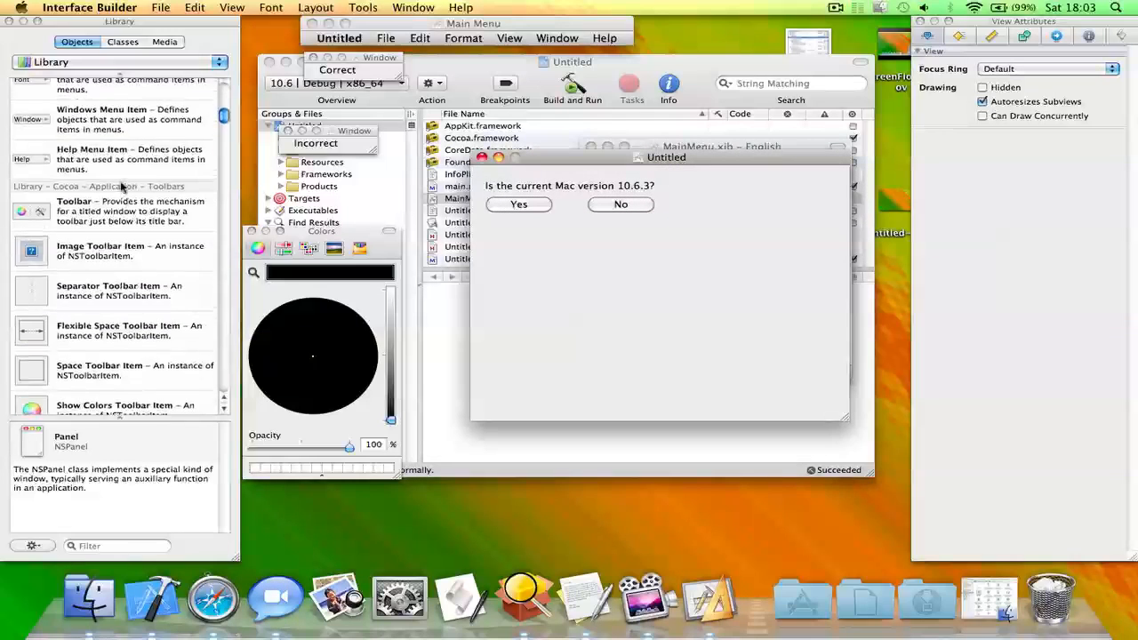
- Add a push button titled Next Question to the question window's lower right
{"action": "scroll", "scroll_direction": "down", "scroll_amount": 3}
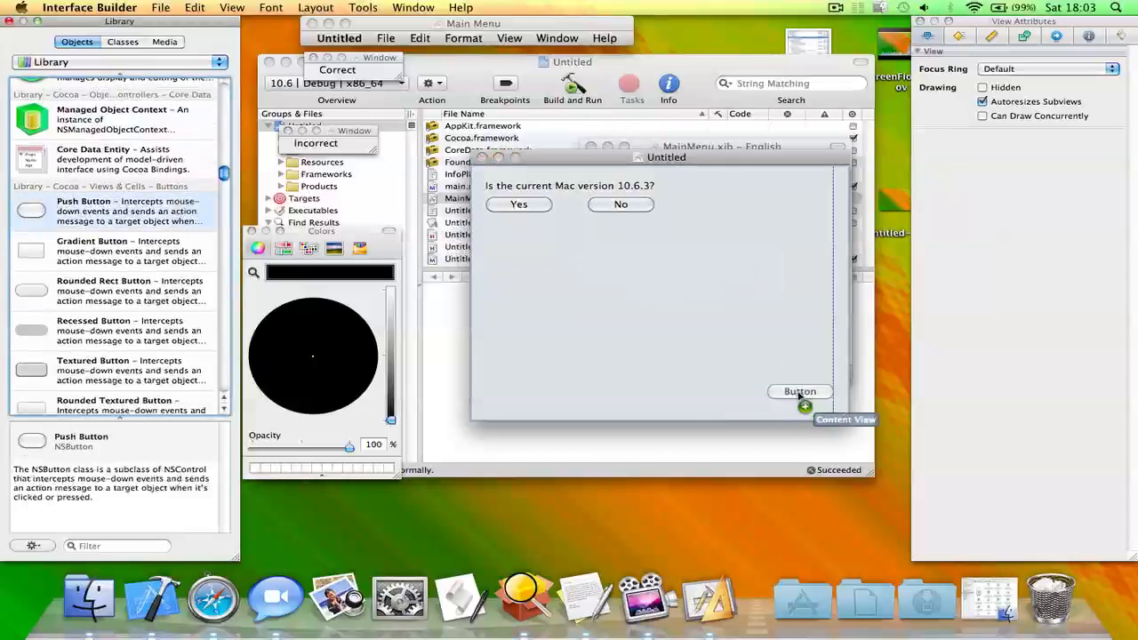
{"action": "left_click", "coordinate": [800, 391]}
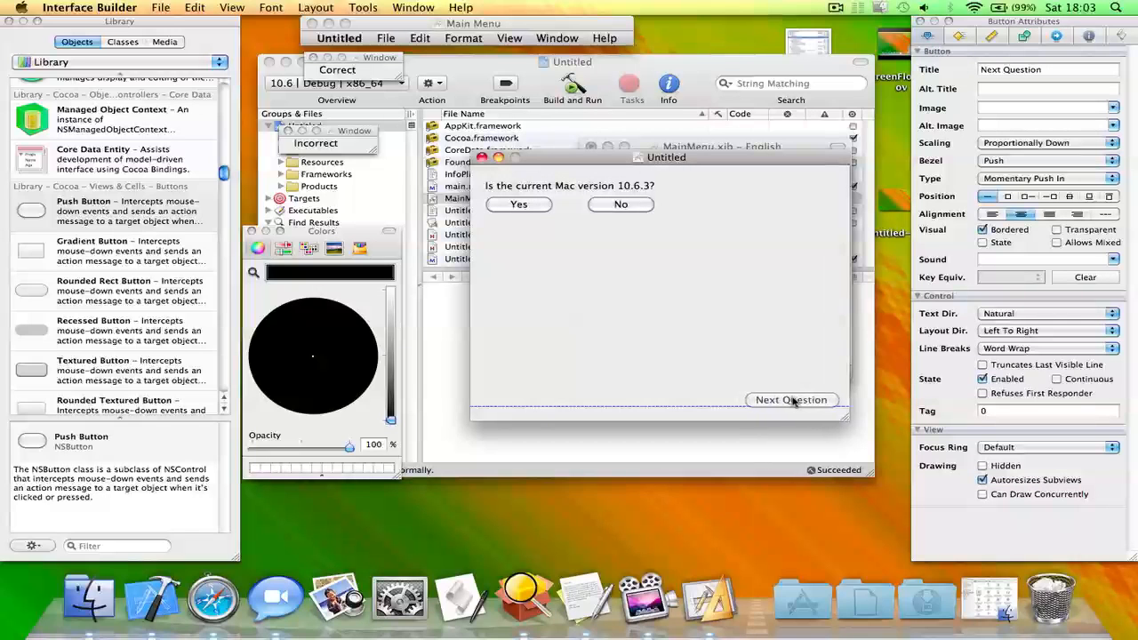
{"action": "left_click", "coordinate": [786, 398]}
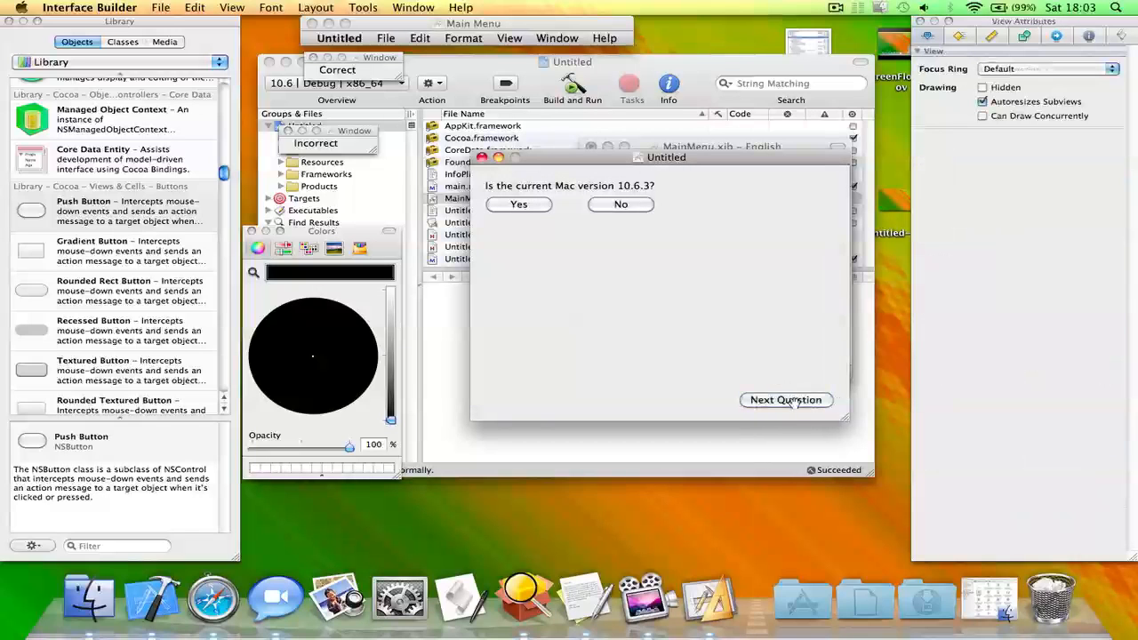
{"action": "left_click", "coordinate": [604, 157]}
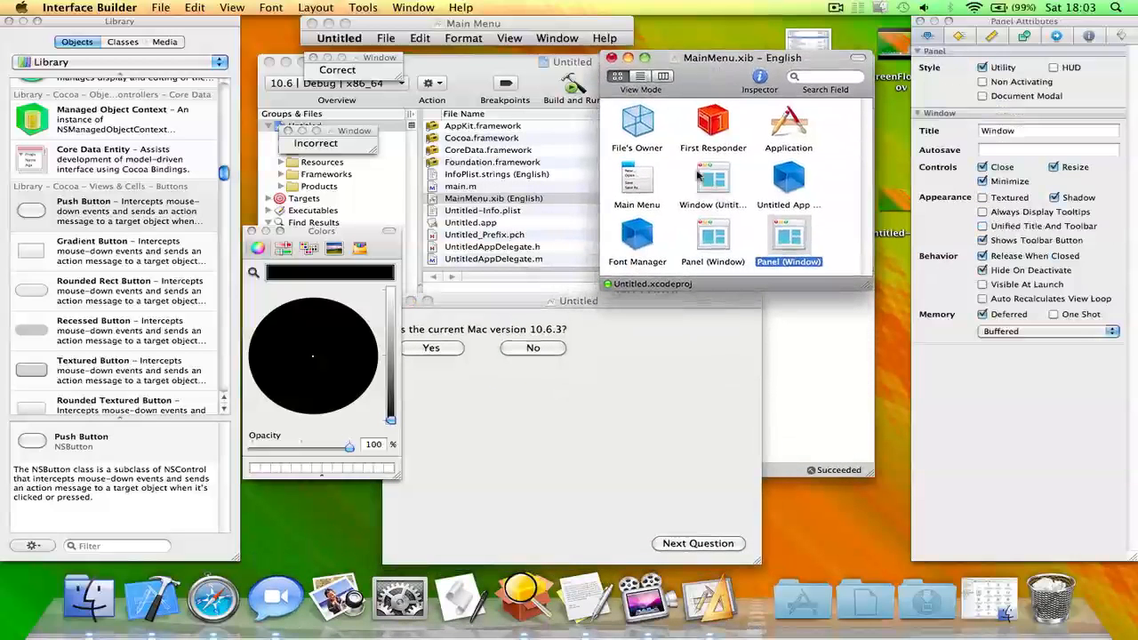
- Duplicate the question window and retype its label as 'Was Safari made for Mac?'
{"action": "left_click", "coordinate": [712, 181]}
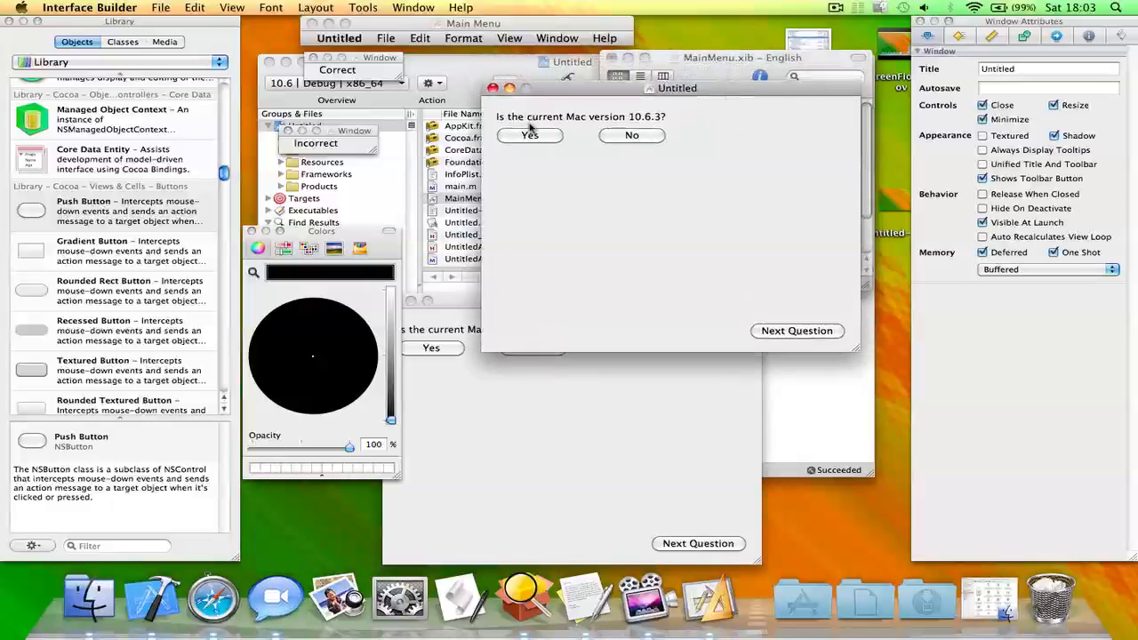
{"action": "left_click", "coordinate": [579, 118]}
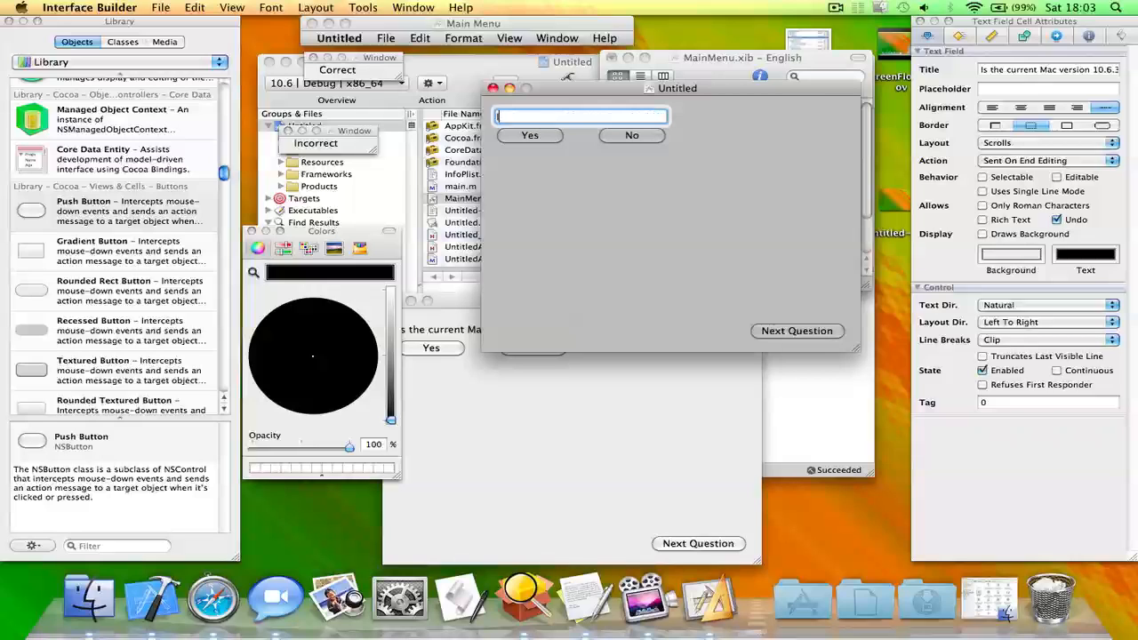
{"action": "type", "text": "Was made for"}
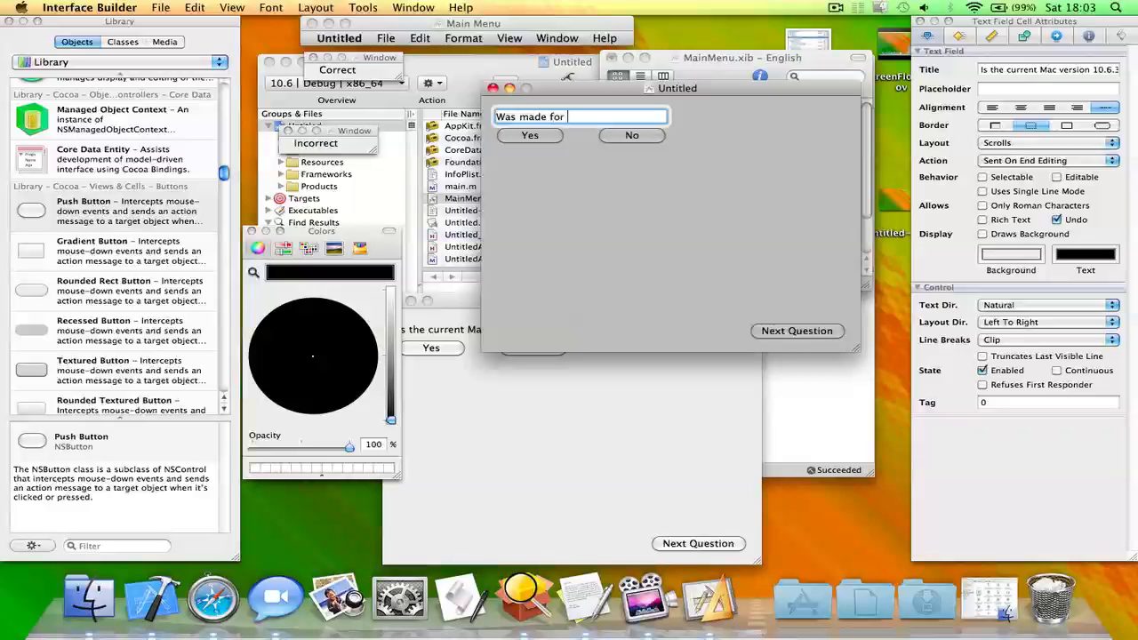
{"action": "key", "text": "Backspace"}
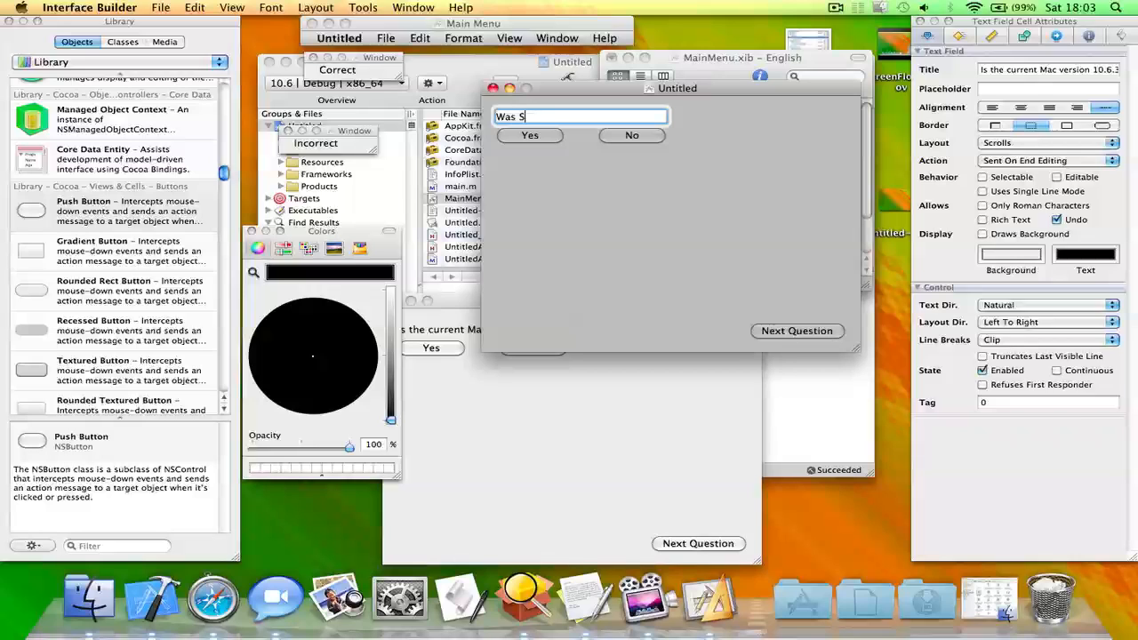
{"action": "type", "text": "afarimade for Mac?"}
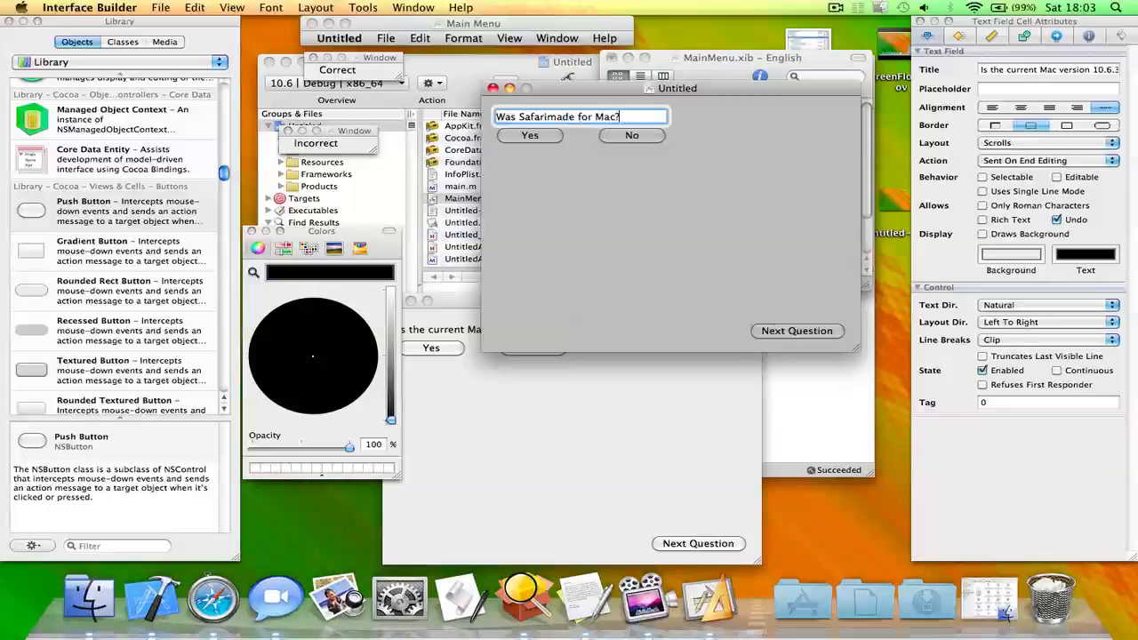
{"action": "type", "text": "\" \""}
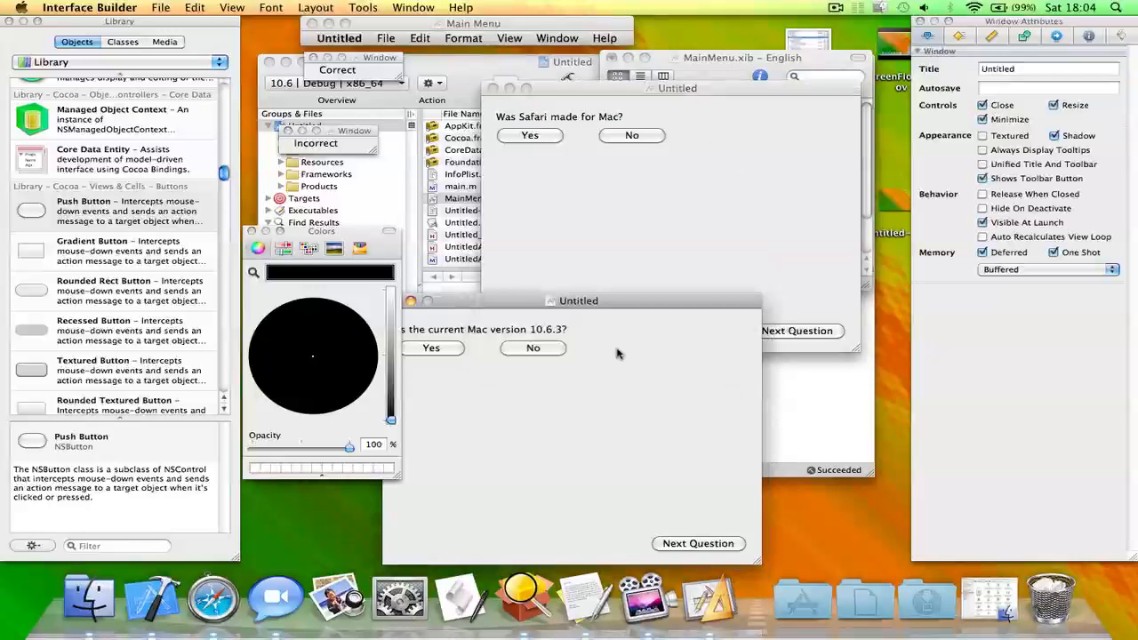
- Connect Next Question to the Safari question window with makeKeyAndOrderFront: and rebuild
{"action": "left_click", "coordinate": [698, 544]}
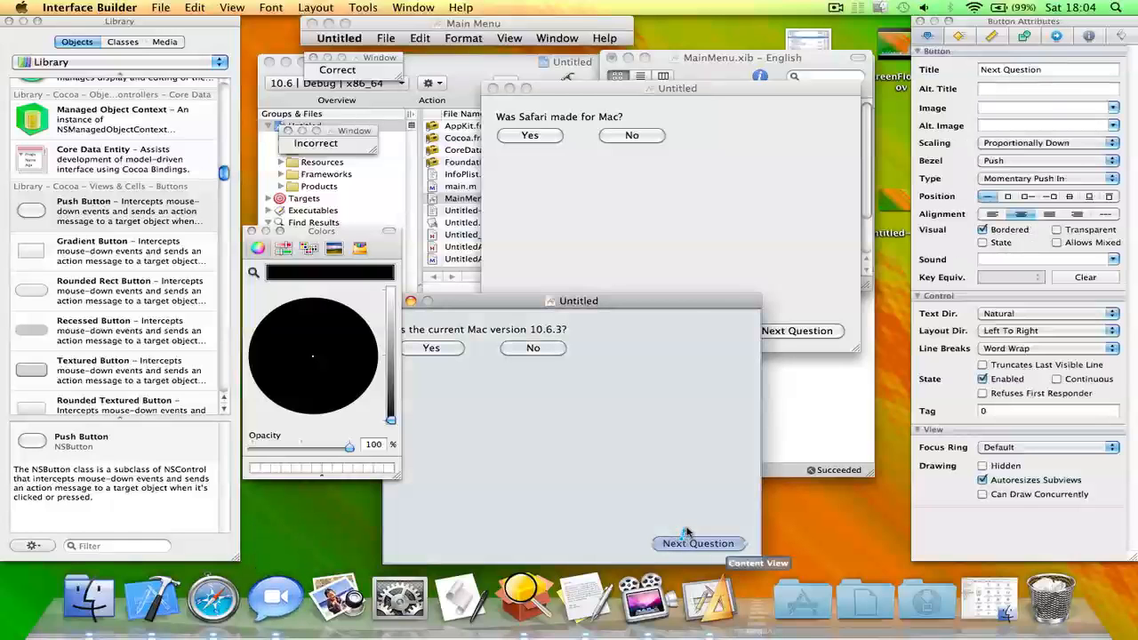
{"action": "left_click_drag", "start_coordinate": [697, 544], "coordinate": [738, 313]}
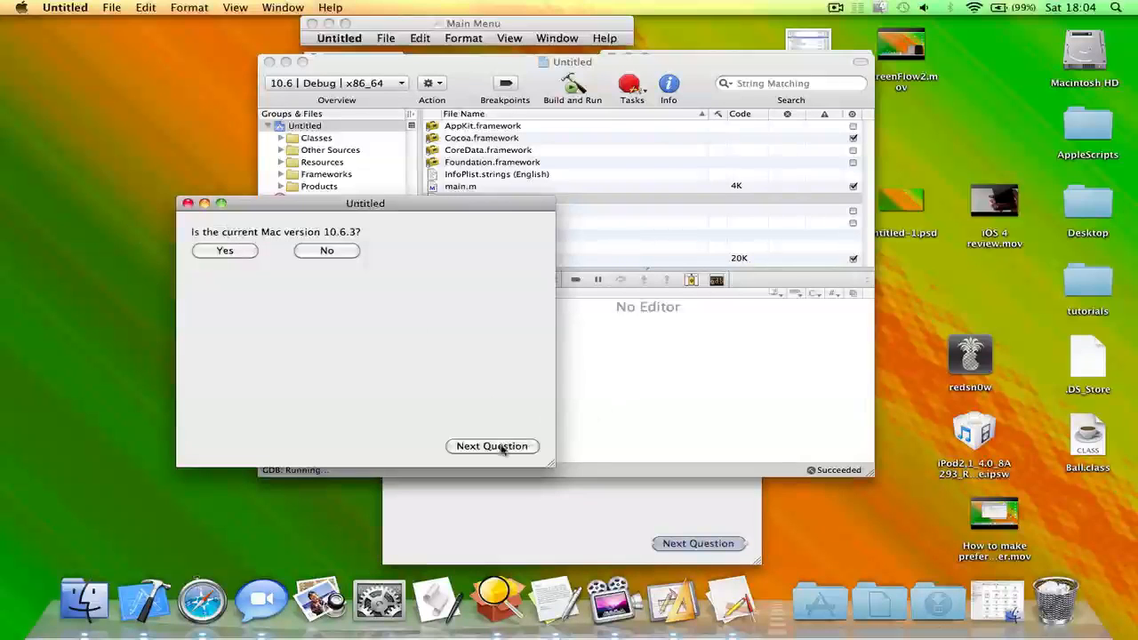
- Click Next Question in the running app, hitting an EXC_BAD_ACCESS, and move the window left
{"action": "left_click", "coordinate": [491, 445]}
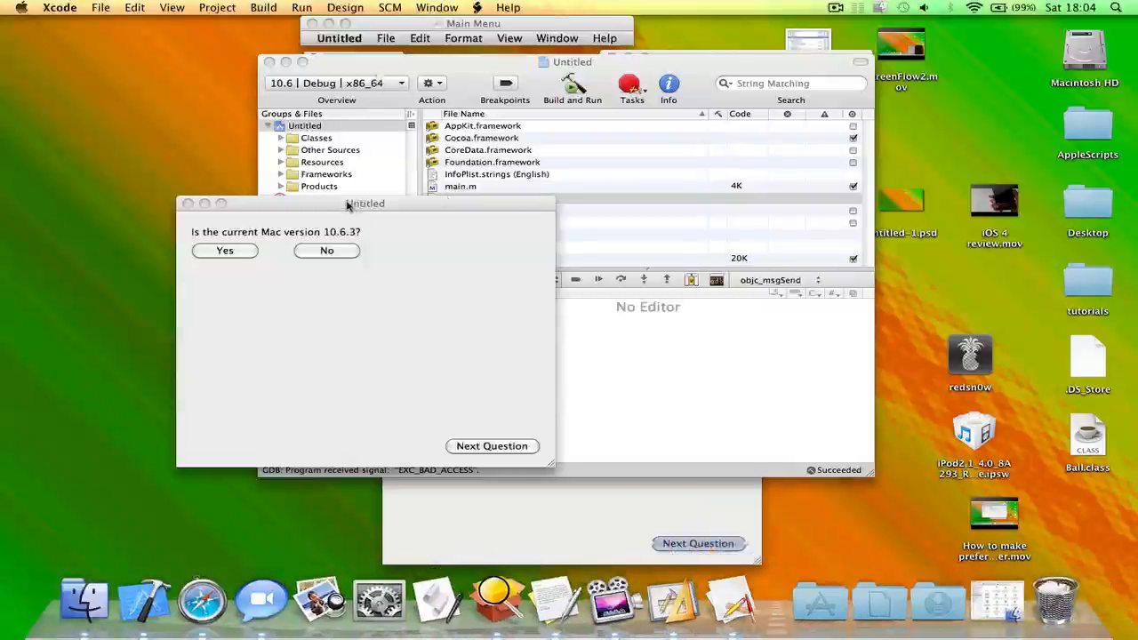
{"action": "left_click_drag", "start_coordinate": [367, 203], "coordinate": [329, 203]}
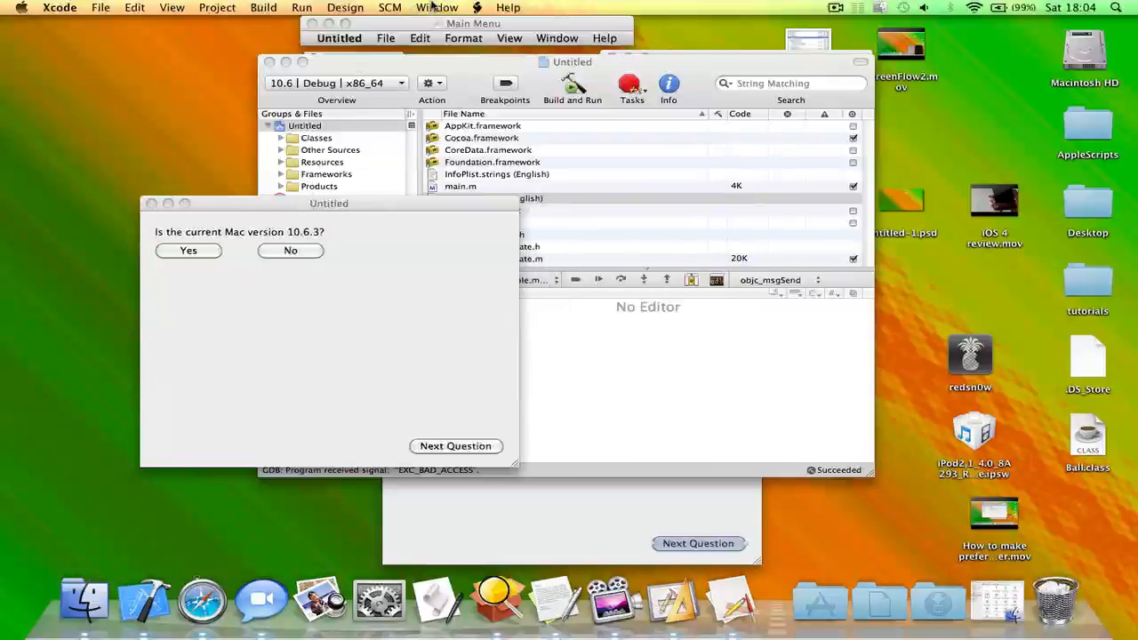
{"action": "mouse_move", "coordinate": [128, 93]}
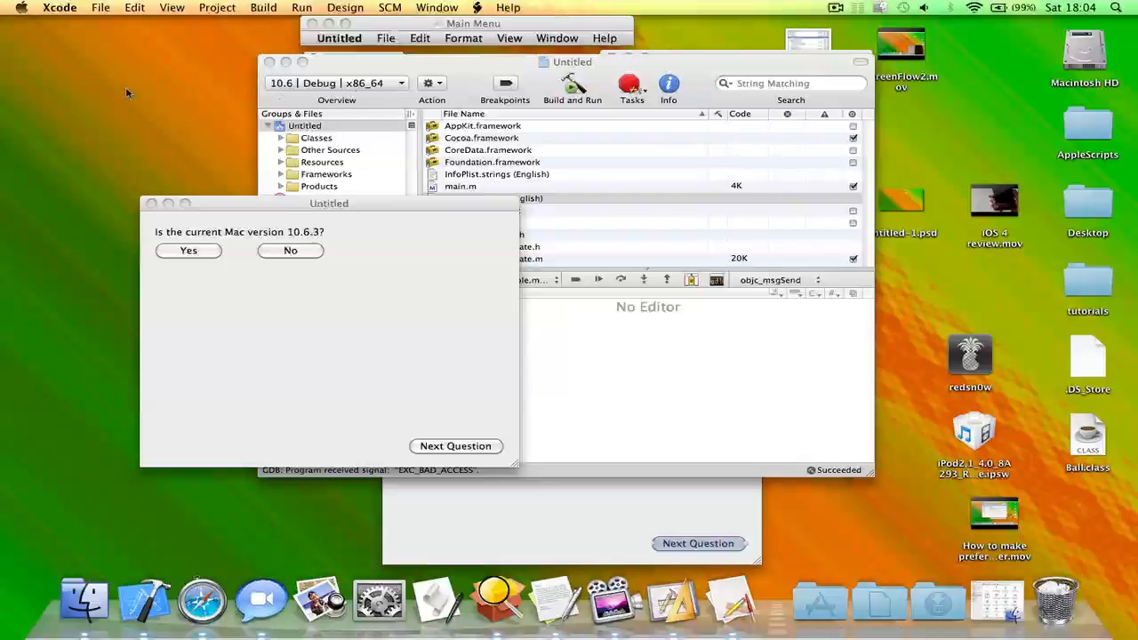